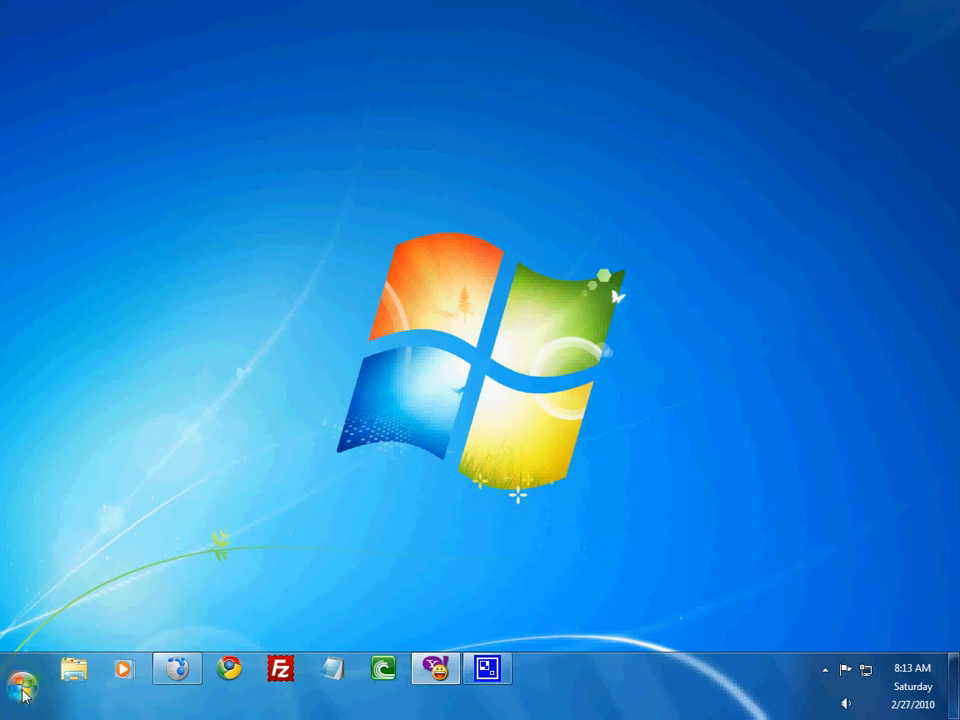
# Show the Start menu and browse down through the All Programs list.
pyautogui.click(20, 696)
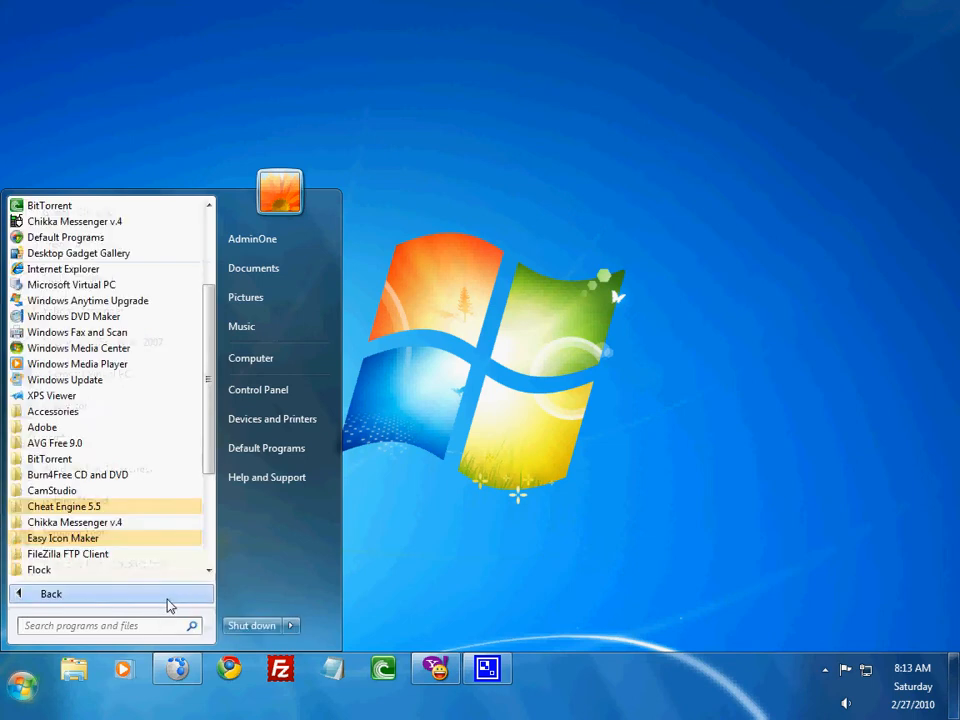
pyautogui.moveTo(258, 388)
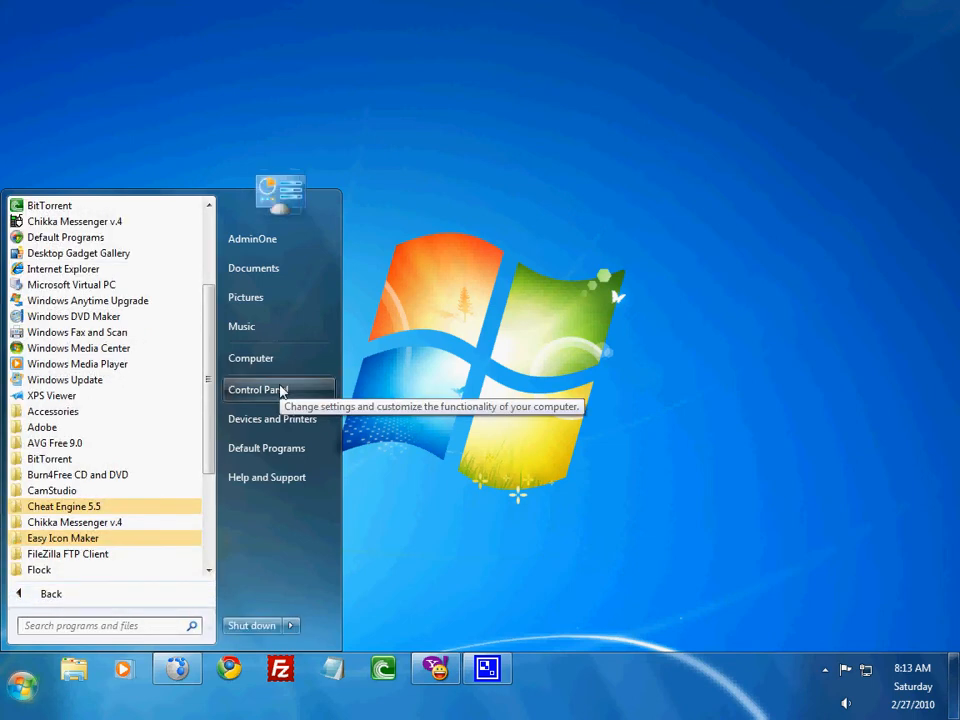
pyautogui.moveTo(130, 656)
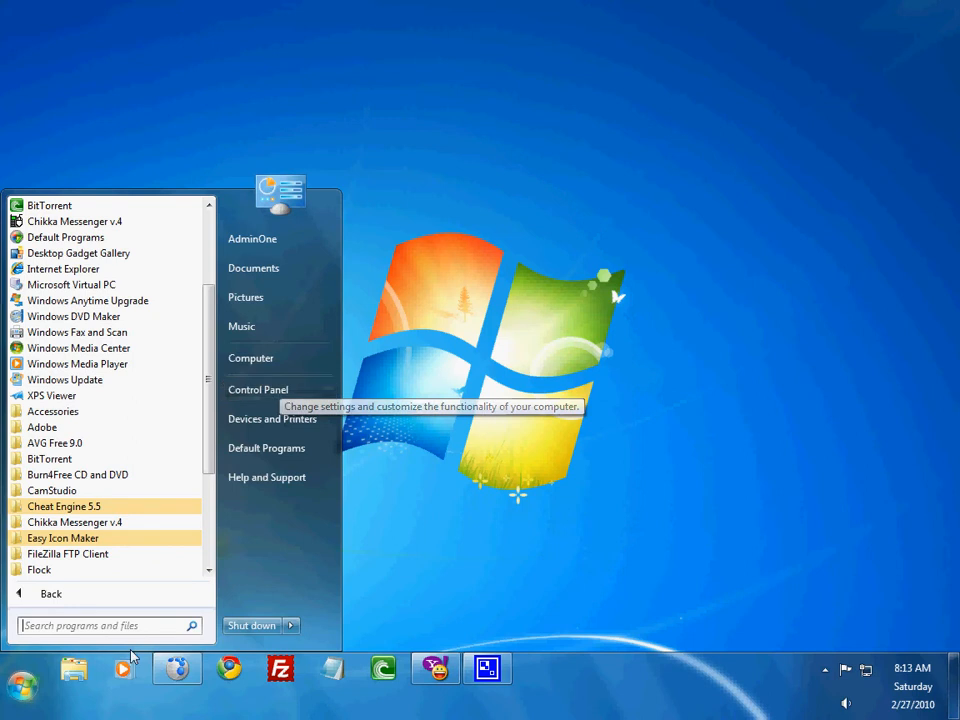
pyautogui.scroll(-3)
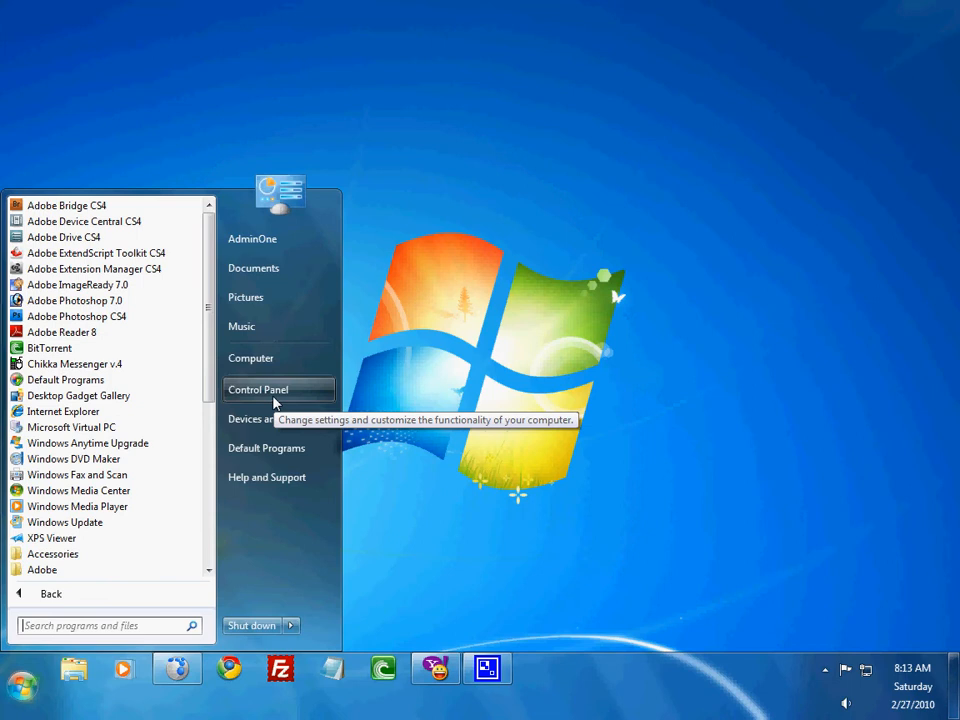
pyautogui.moveTo(256, 410)
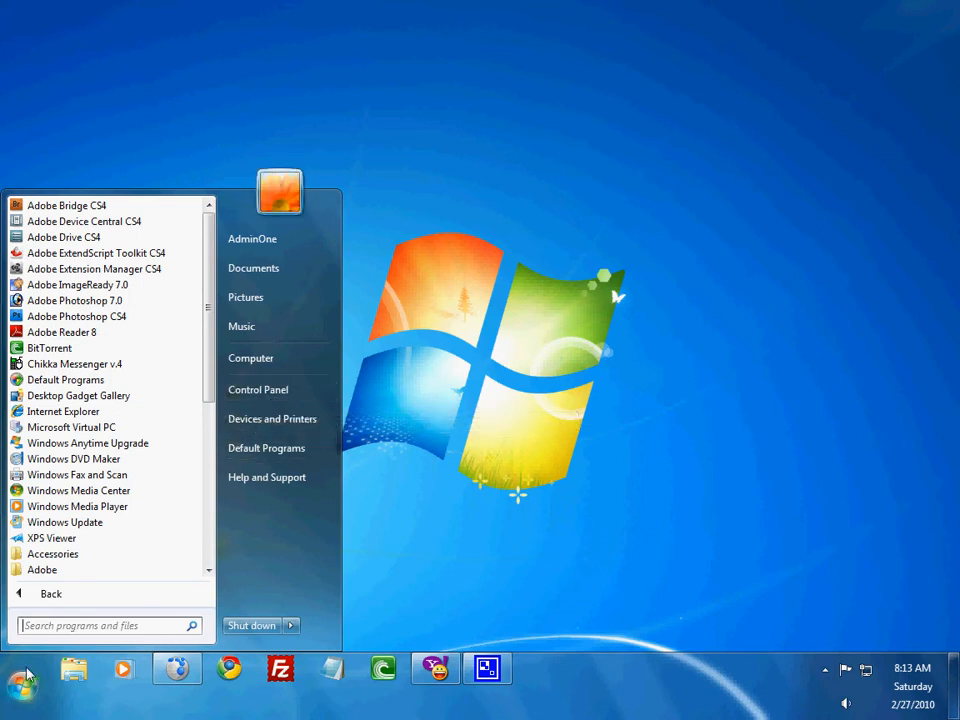
# Launch Control Panel in Category view from the Start menu.
pyautogui.click(50, 592)
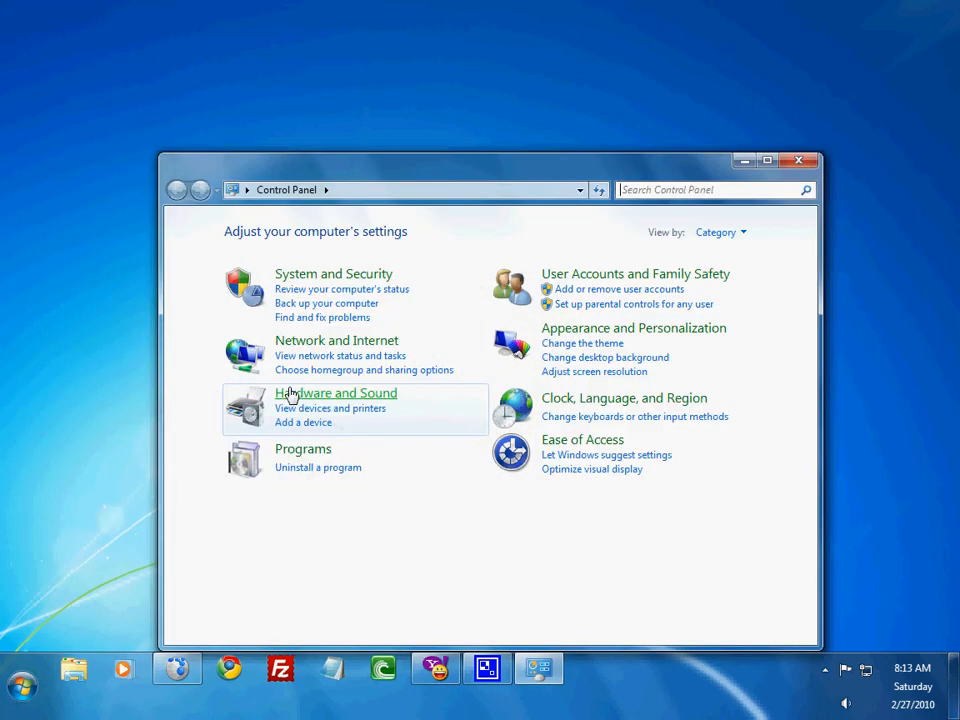
pyautogui.moveTo(308, 476)
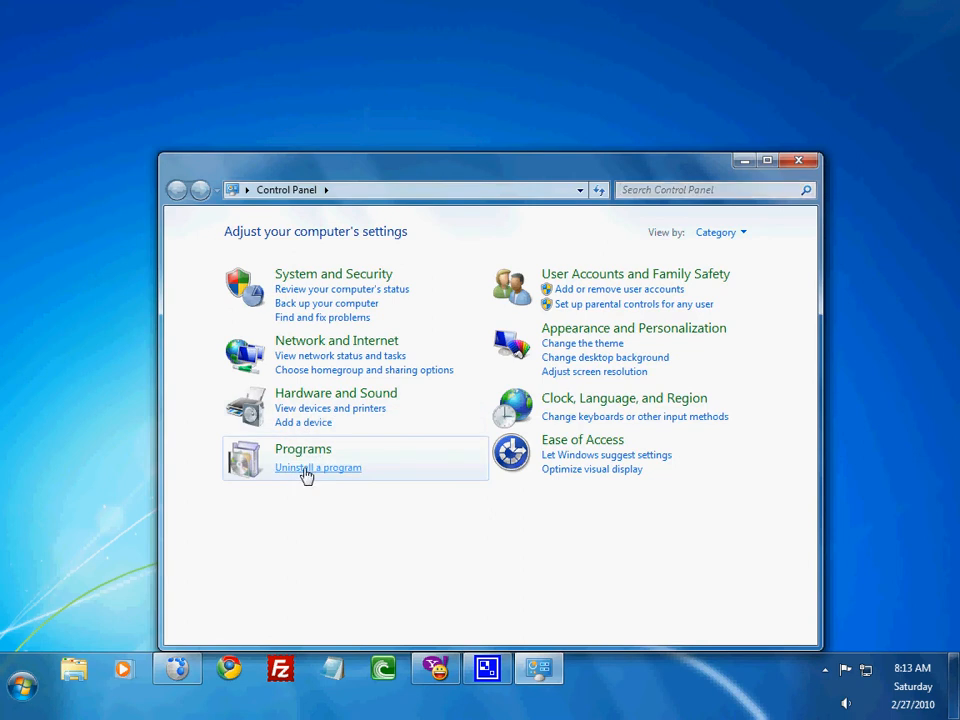
# Go to Programs and Features and select Mozilla Firefox (3.6) in the list.
pyautogui.click(318, 468)
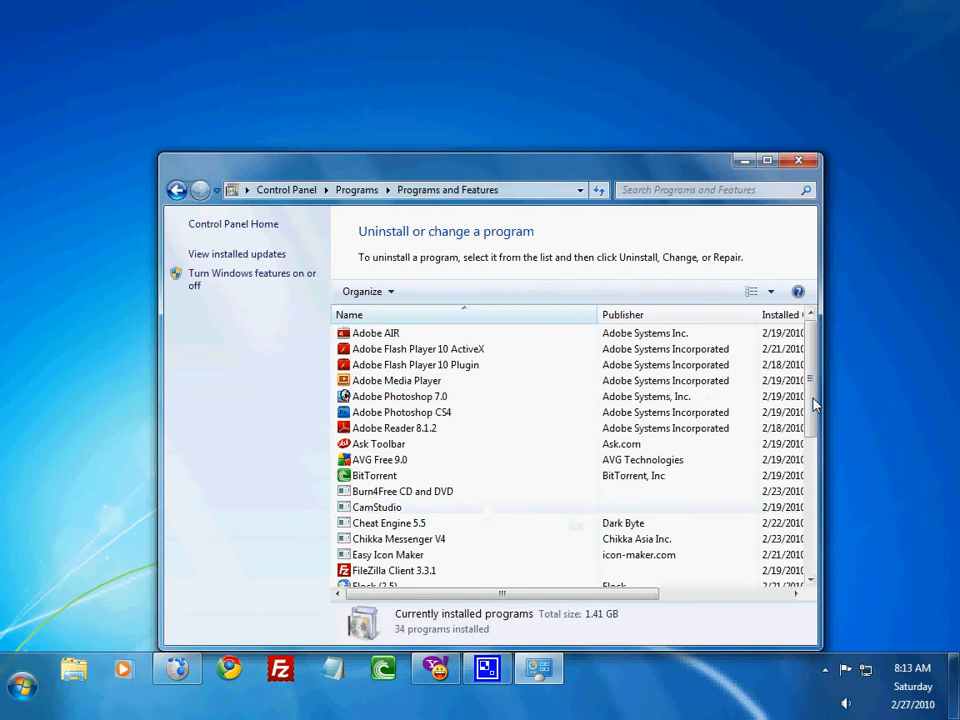
pyautogui.scroll(-3)
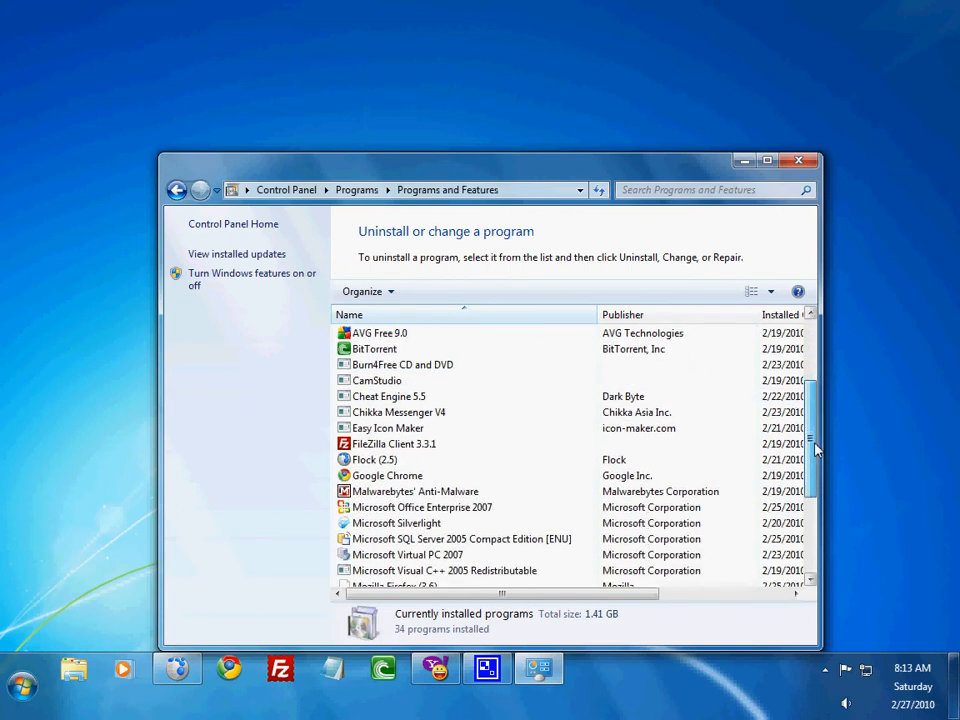
pyautogui.scroll(-3)
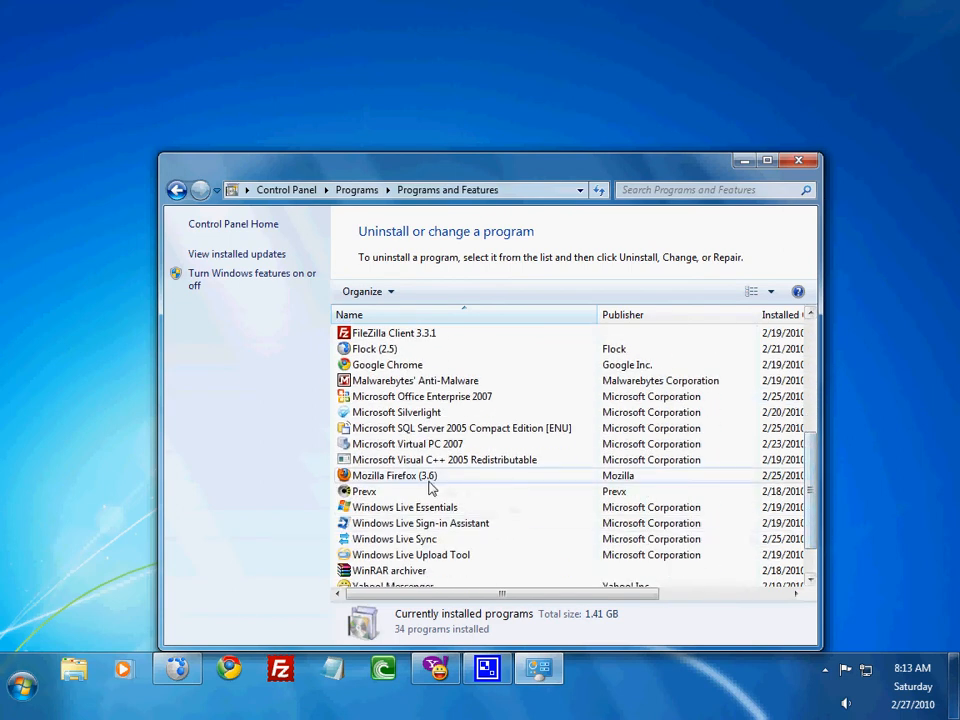
pyautogui.click(394, 476)
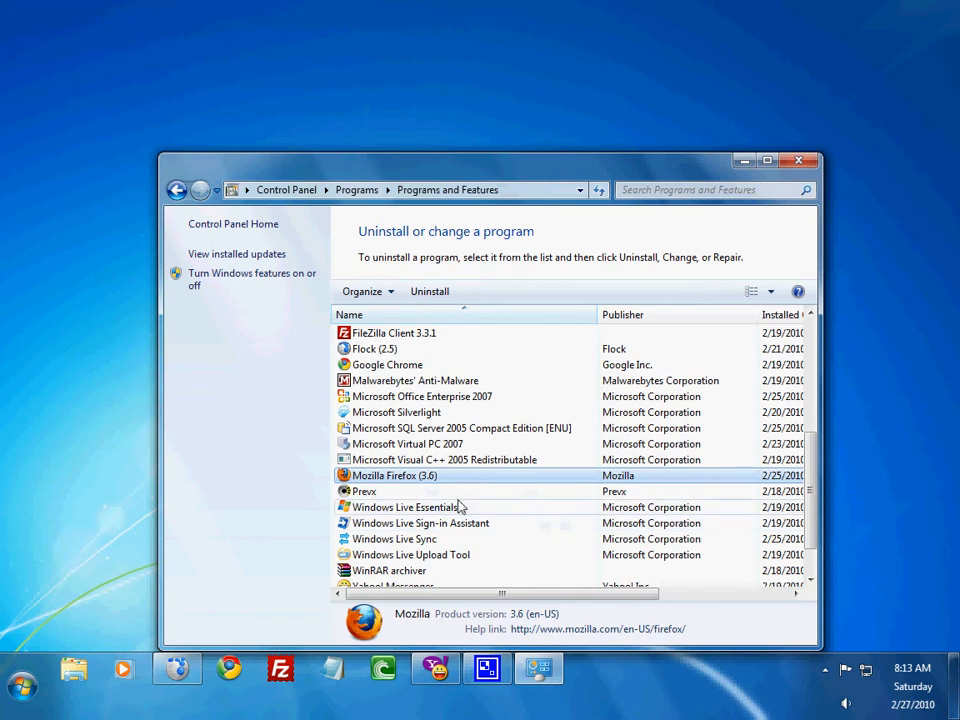
pyautogui.moveTo(552, 504)
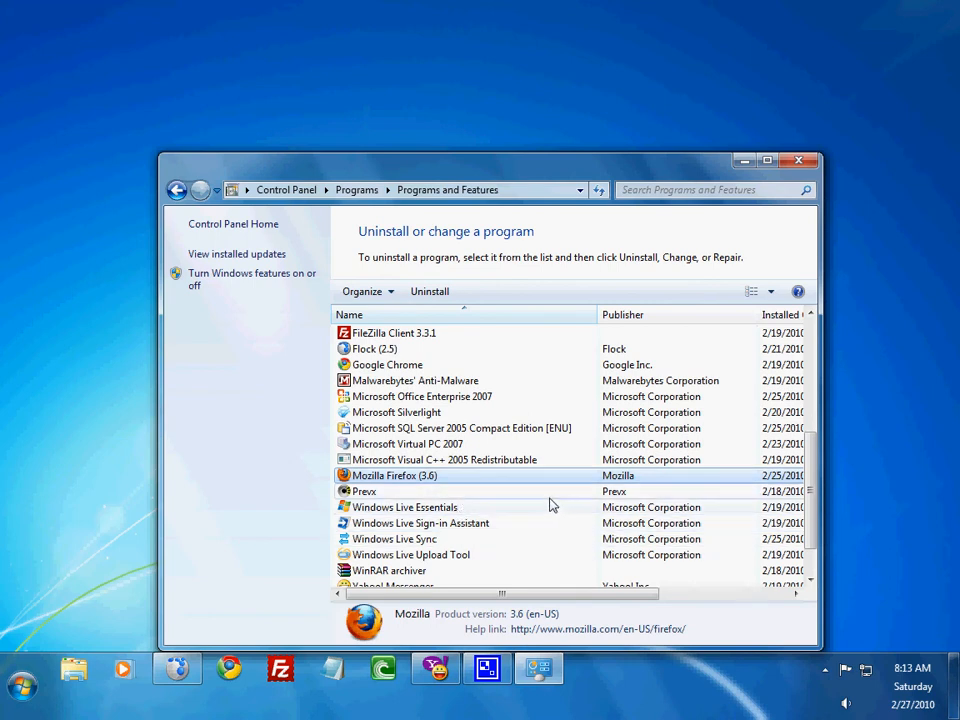
pyautogui.moveTo(688, 518)
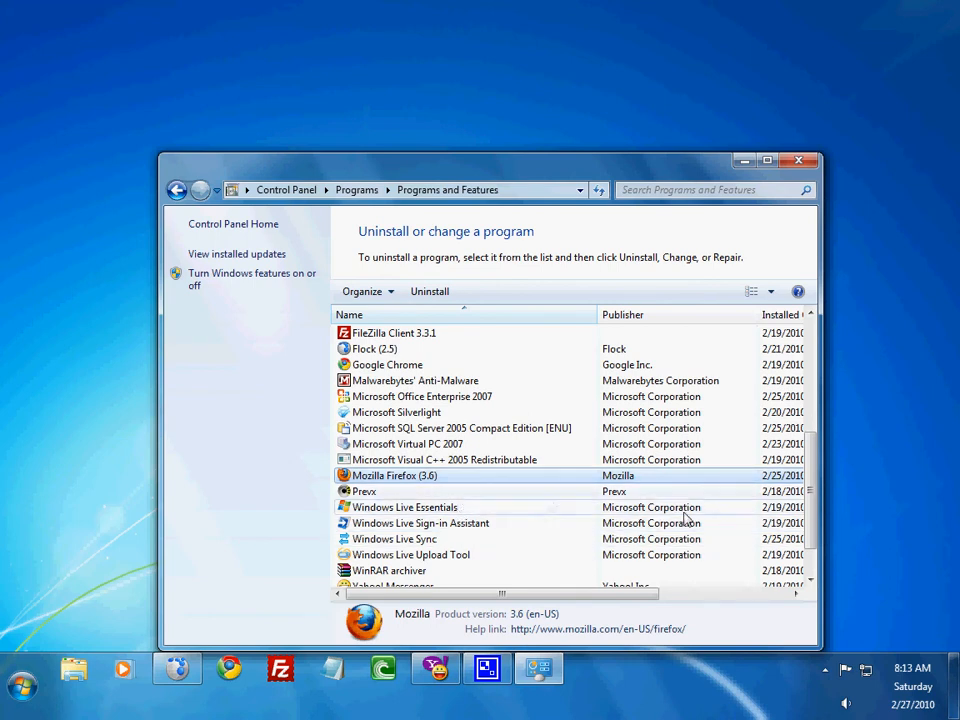
pyautogui.moveTo(436, 384)
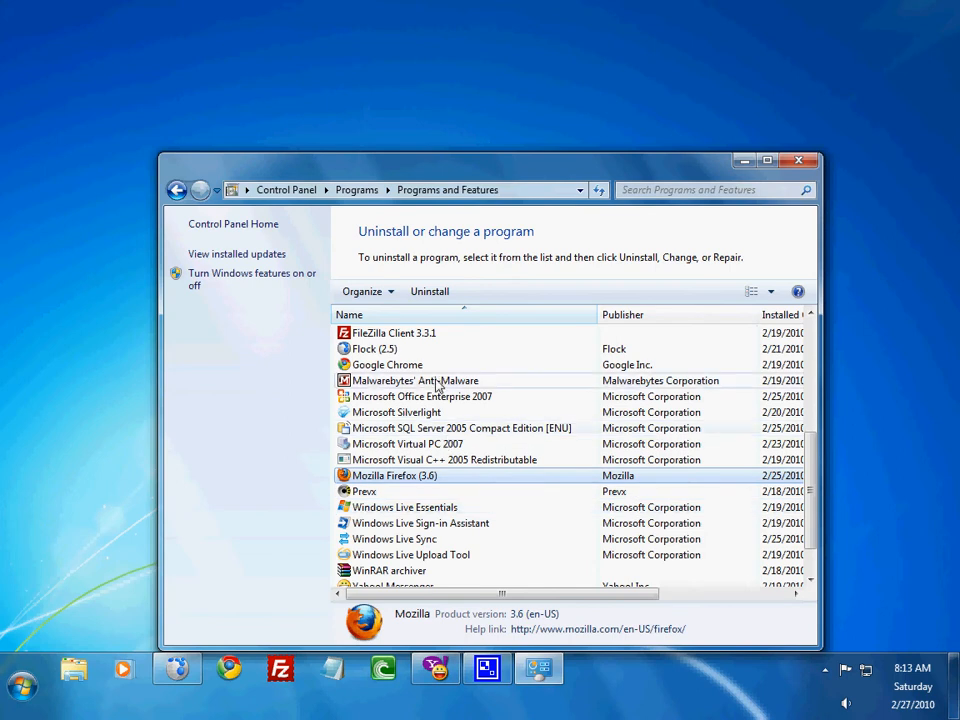
pyautogui.moveTo(436, 476)
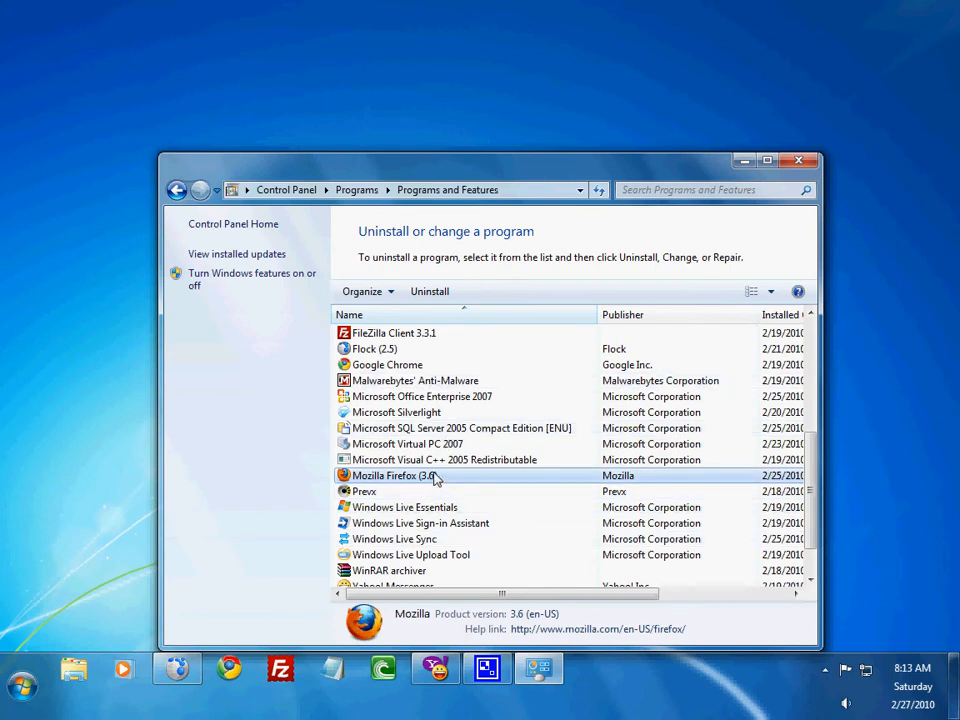
pyautogui.moveTo(646, 488)
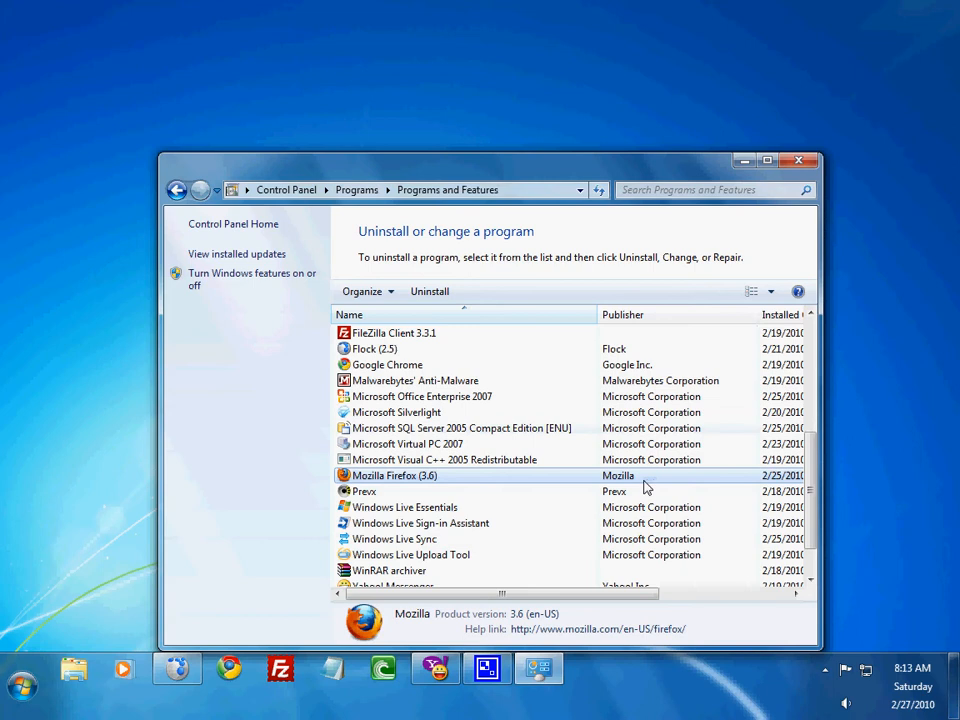
# Launch the uninstaller for Mozilla Firefox (3.6) from the toolbar.
pyautogui.scroll(3)
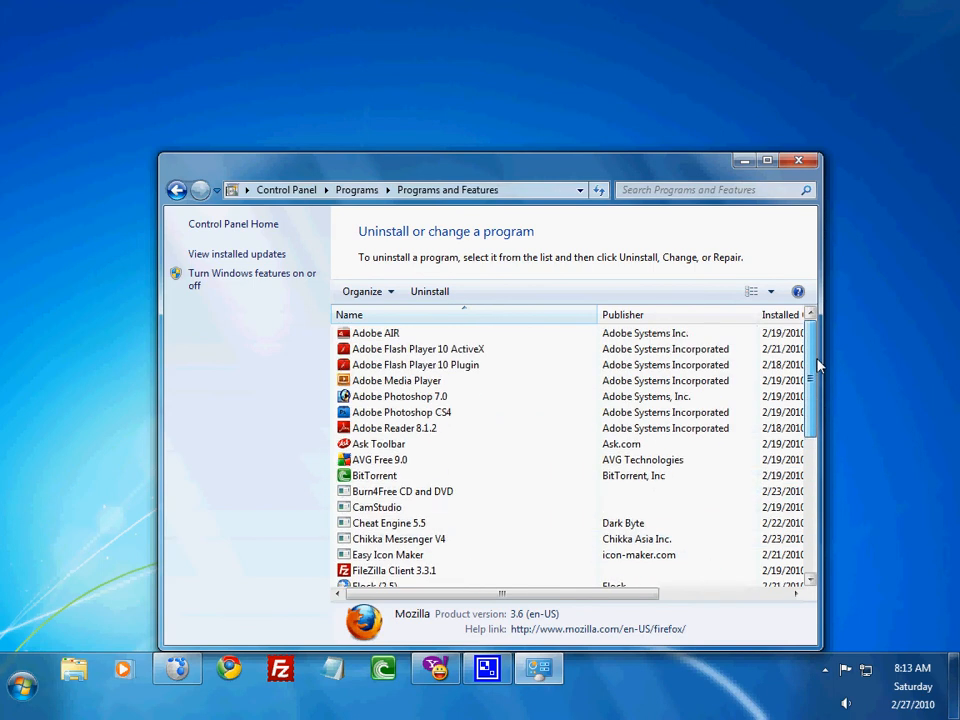
pyautogui.scroll(-3)
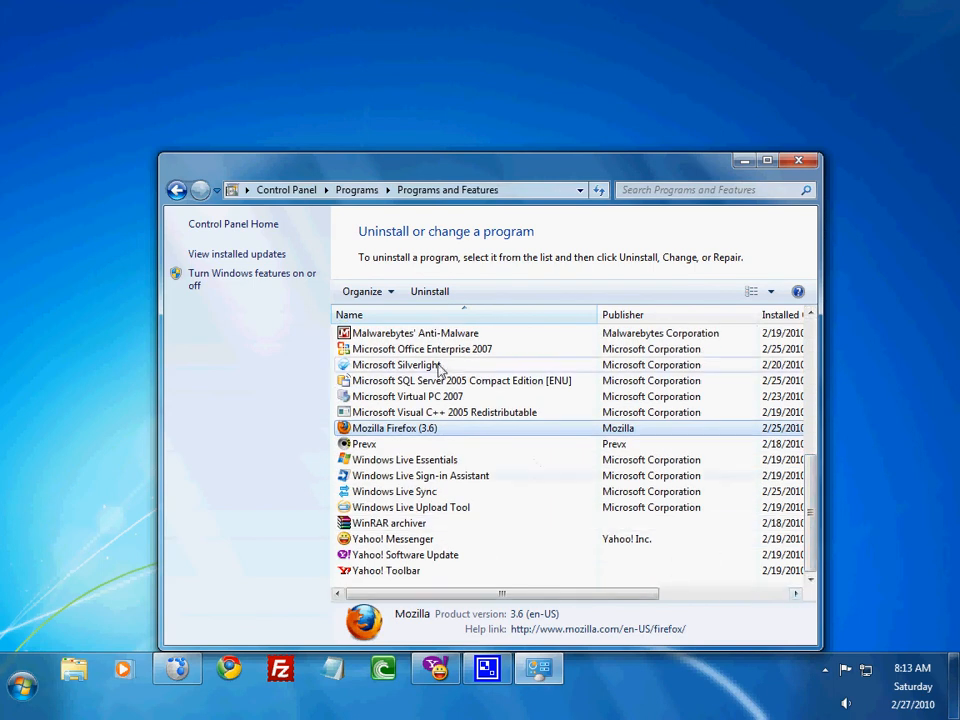
pyautogui.moveTo(430, 292)
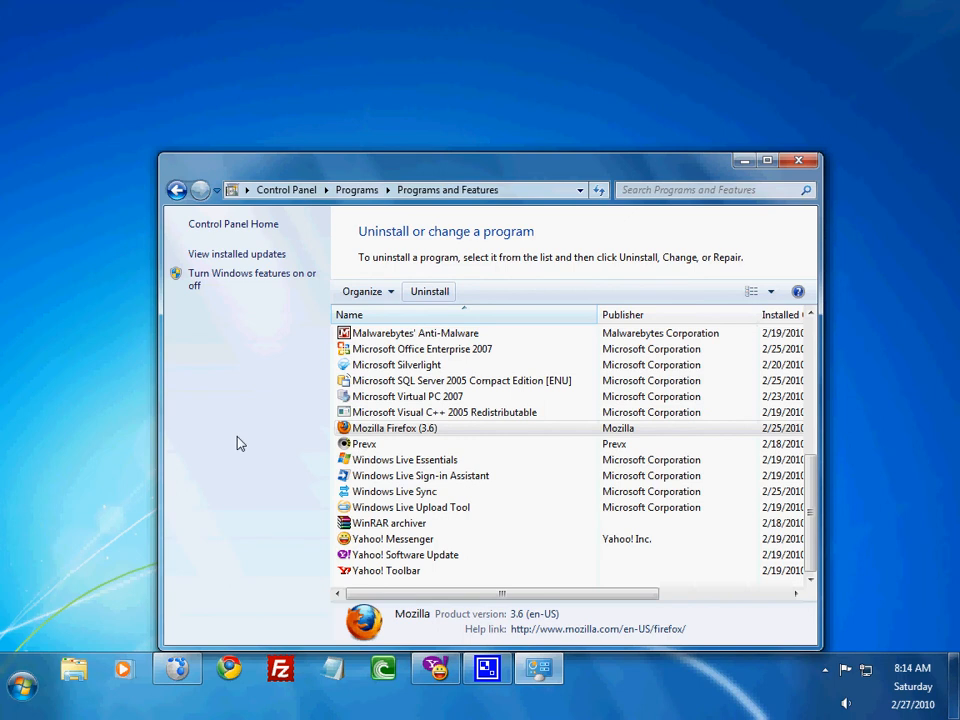
pyautogui.moveTo(248, 444)
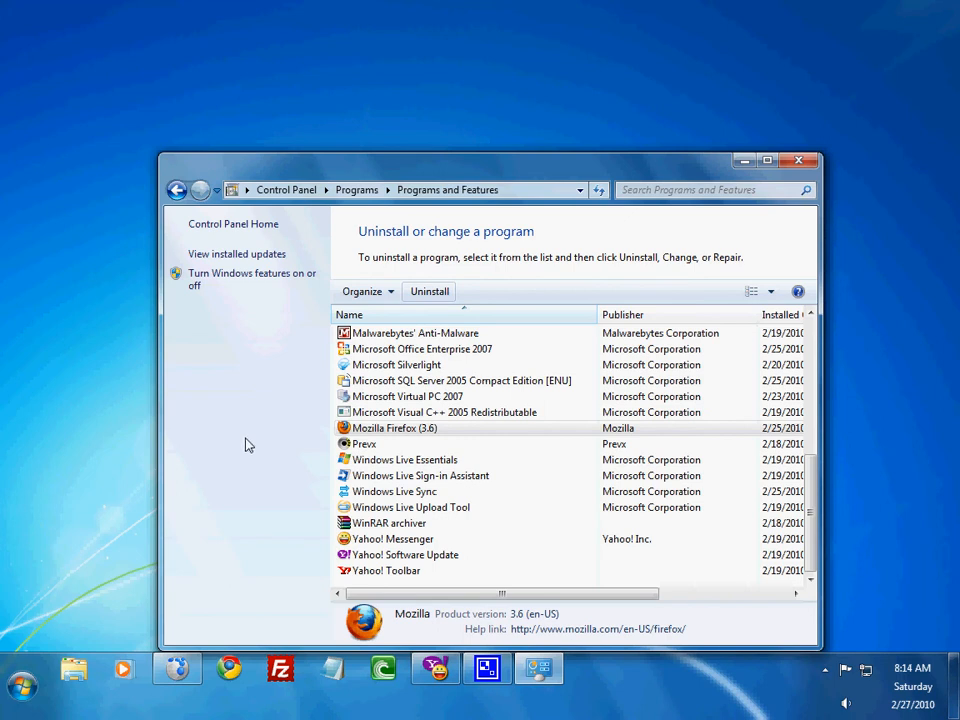
pyautogui.click(428, 292)
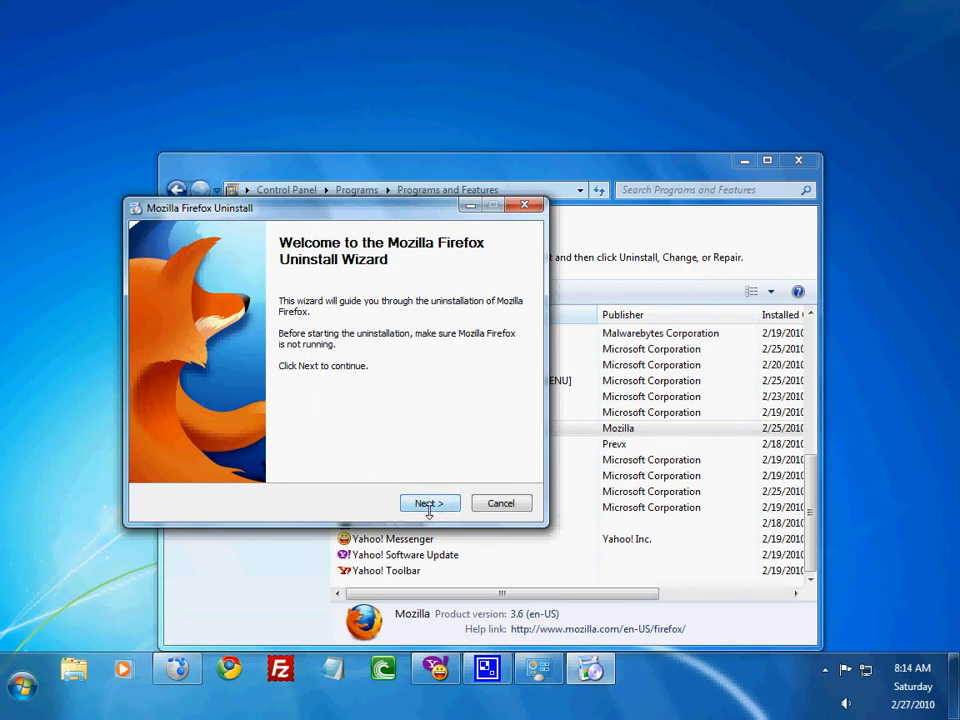
# Advance from the wizard's welcome page to the removal confirmation page.
pyautogui.click(428, 504)
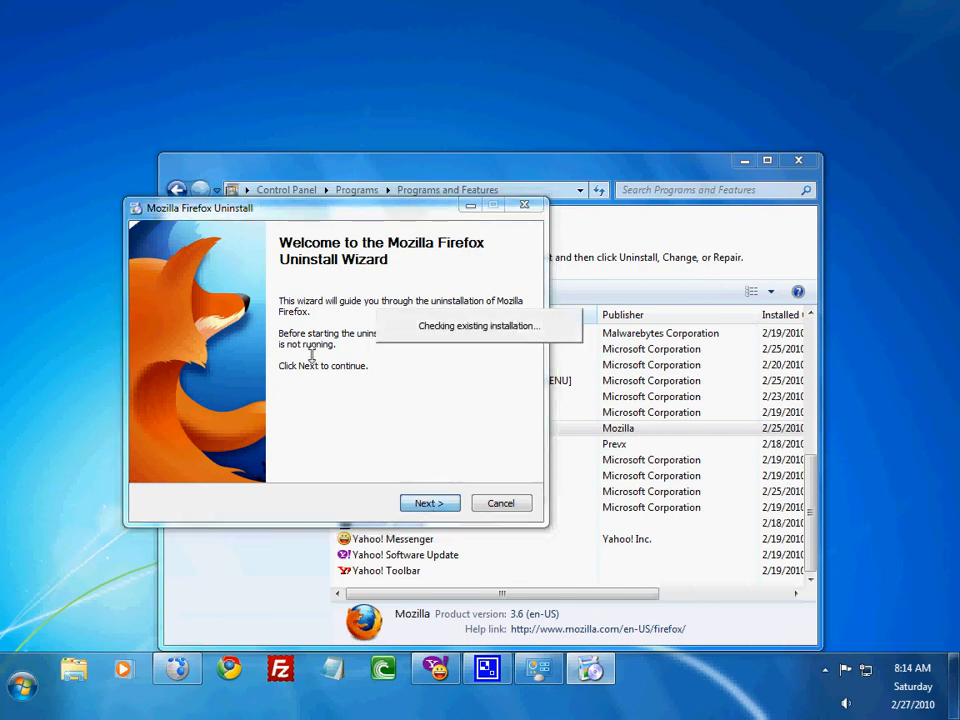
pyautogui.click(428, 502)
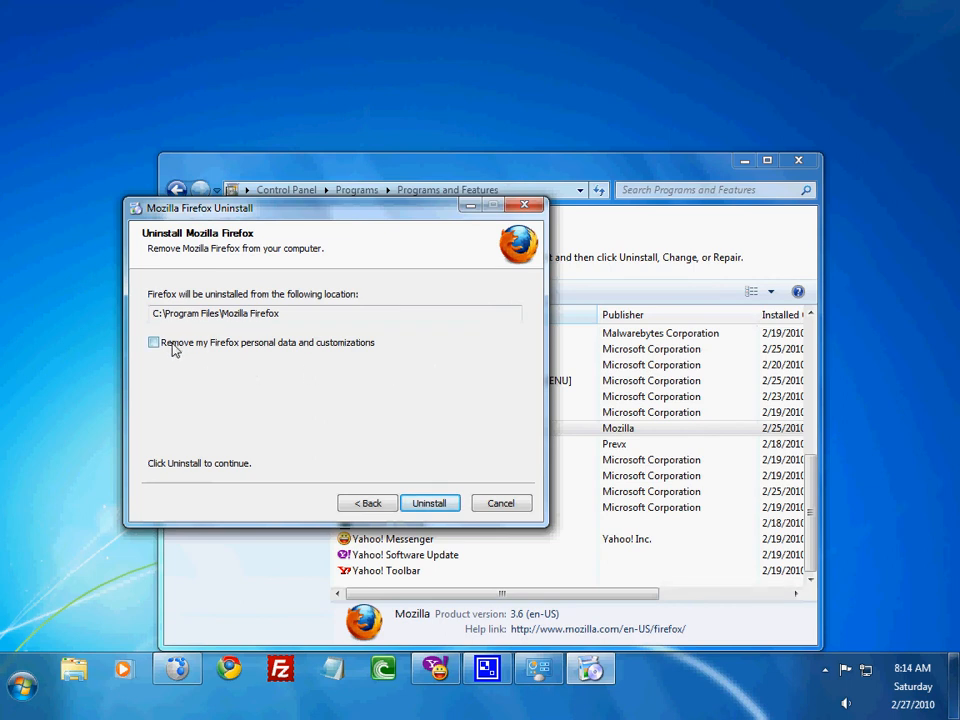
pyautogui.moveTo(328, 392)
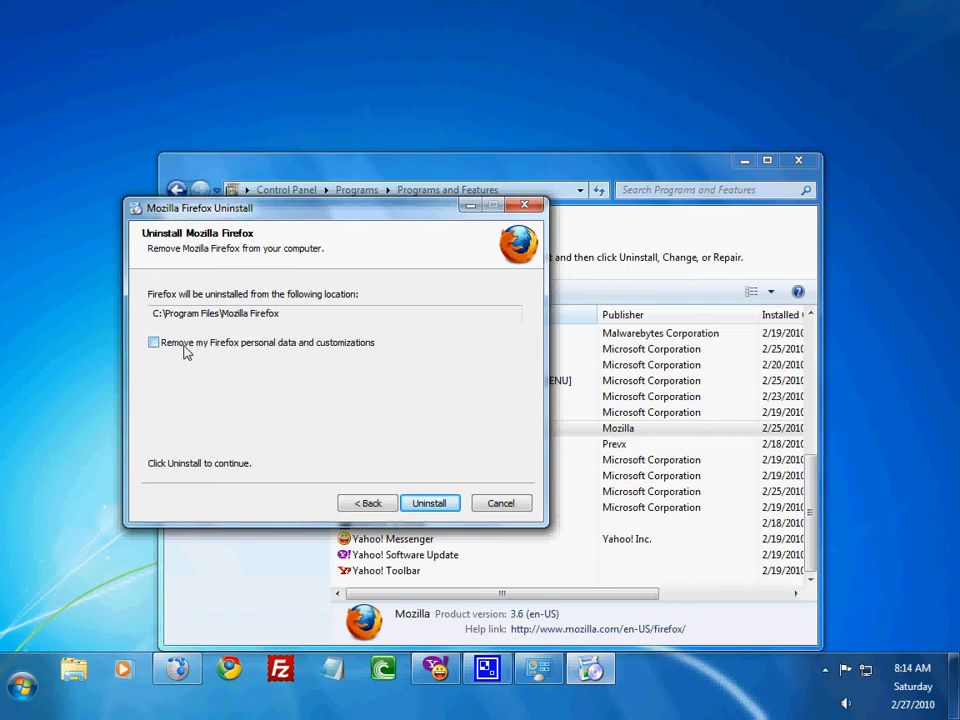
# Remove Firefox with 'Remove my Firefox personal data and customizations' ticked, then finish the wizard.
pyautogui.click(154, 342)
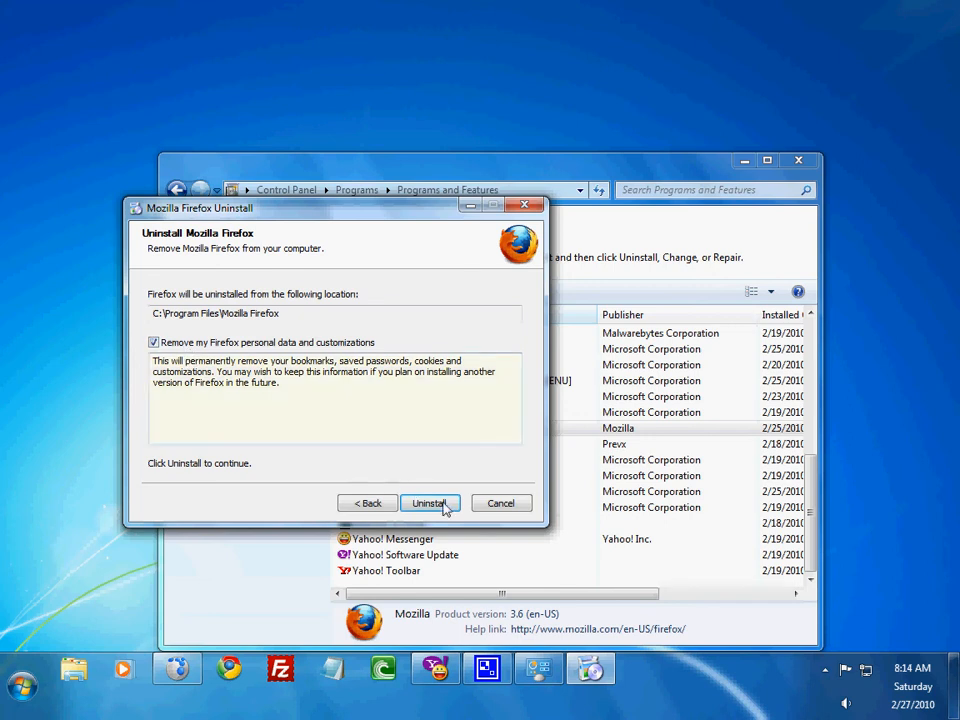
pyautogui.click(430, 504)
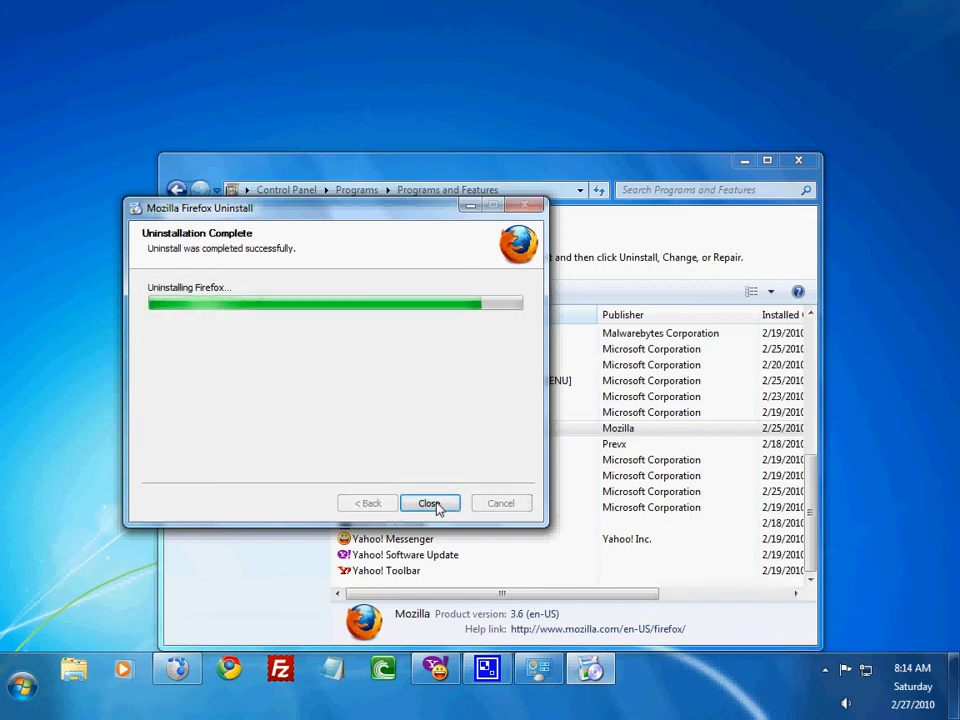
pyautogui.click(428, 504)
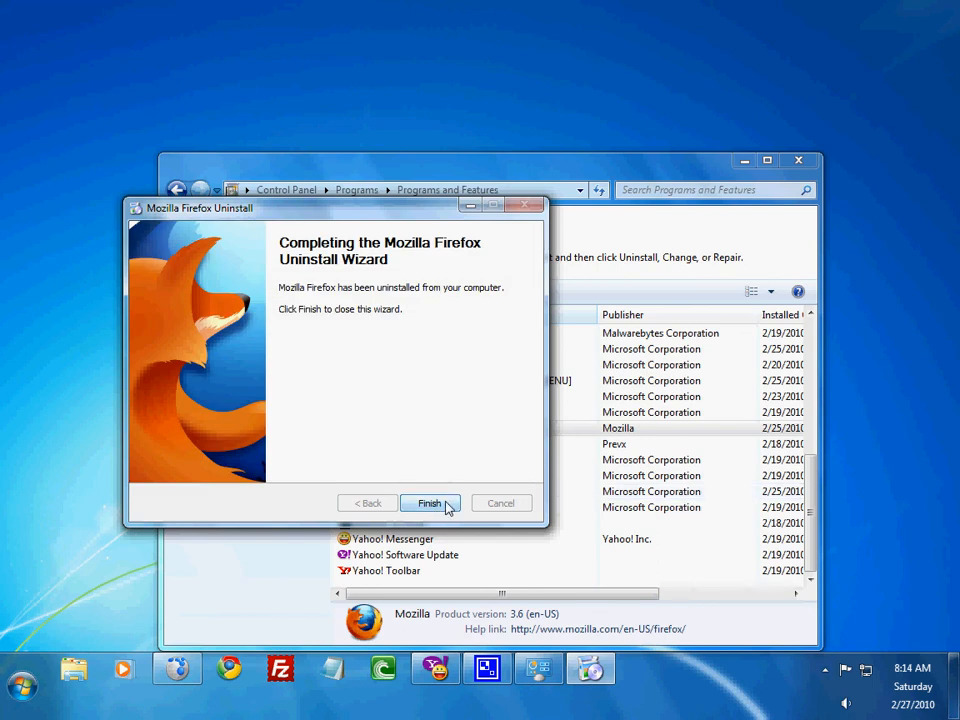
pyautogui.click(430, 504)
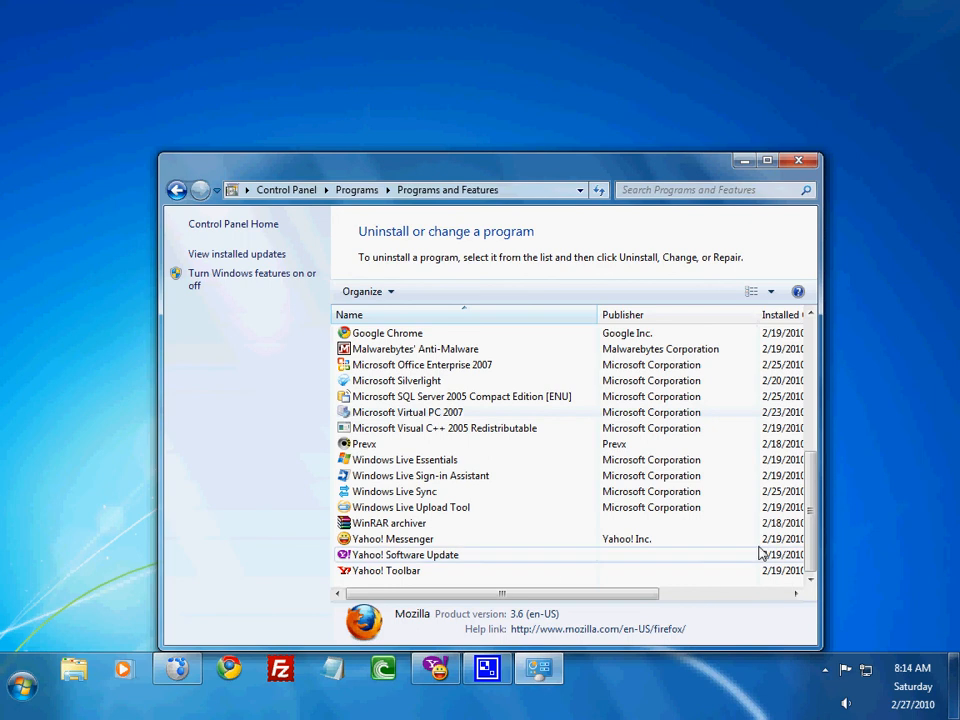
pyautogui.scroll(3)
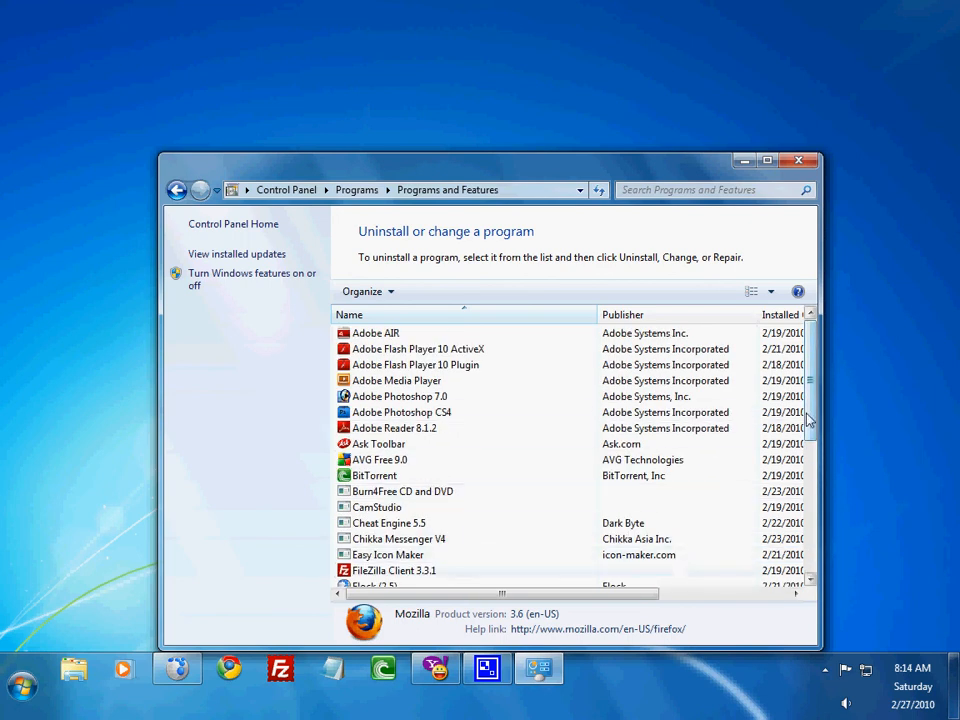
pyautogui.scroll(-3)
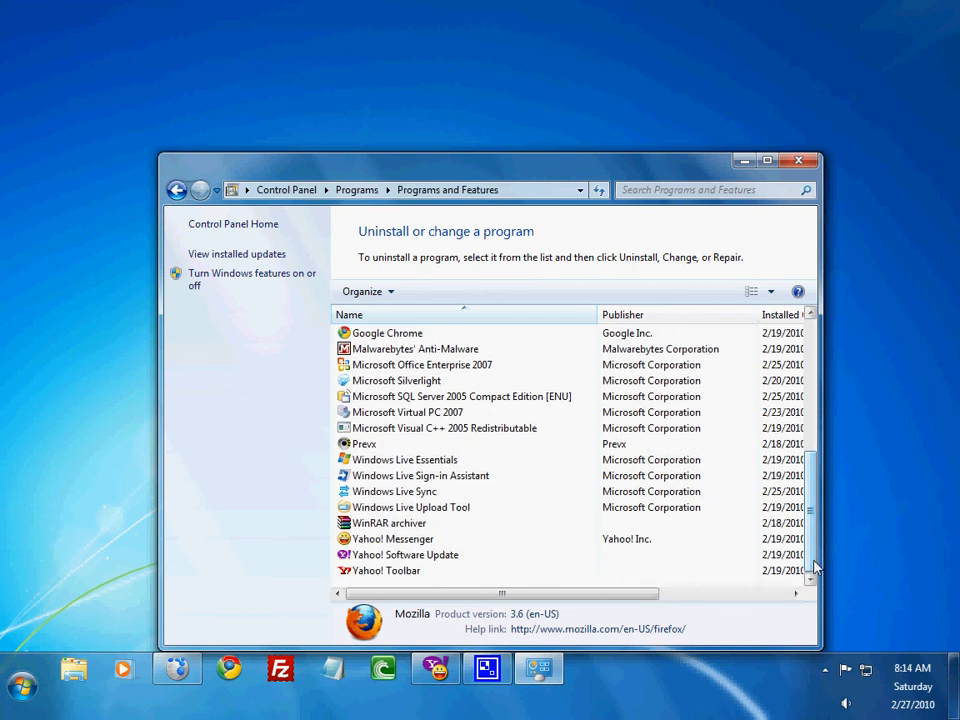